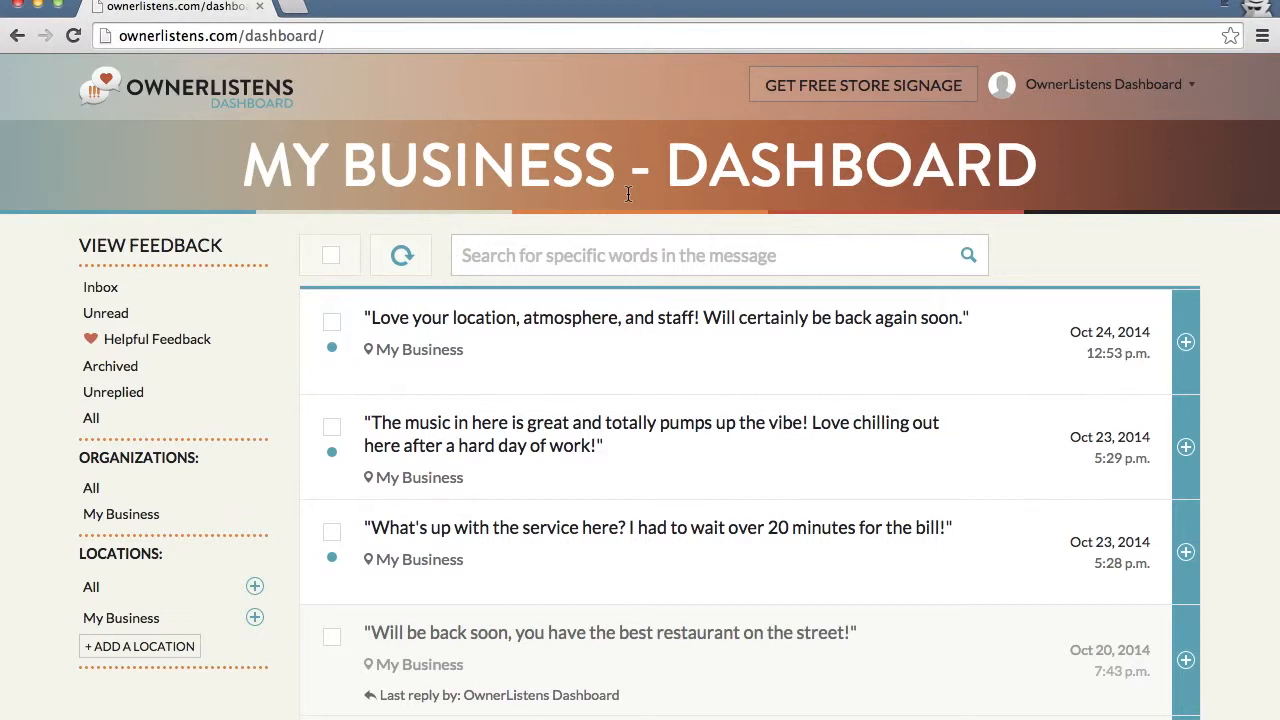
{"action": "mouse_move", "coordinate": [630, 220]}
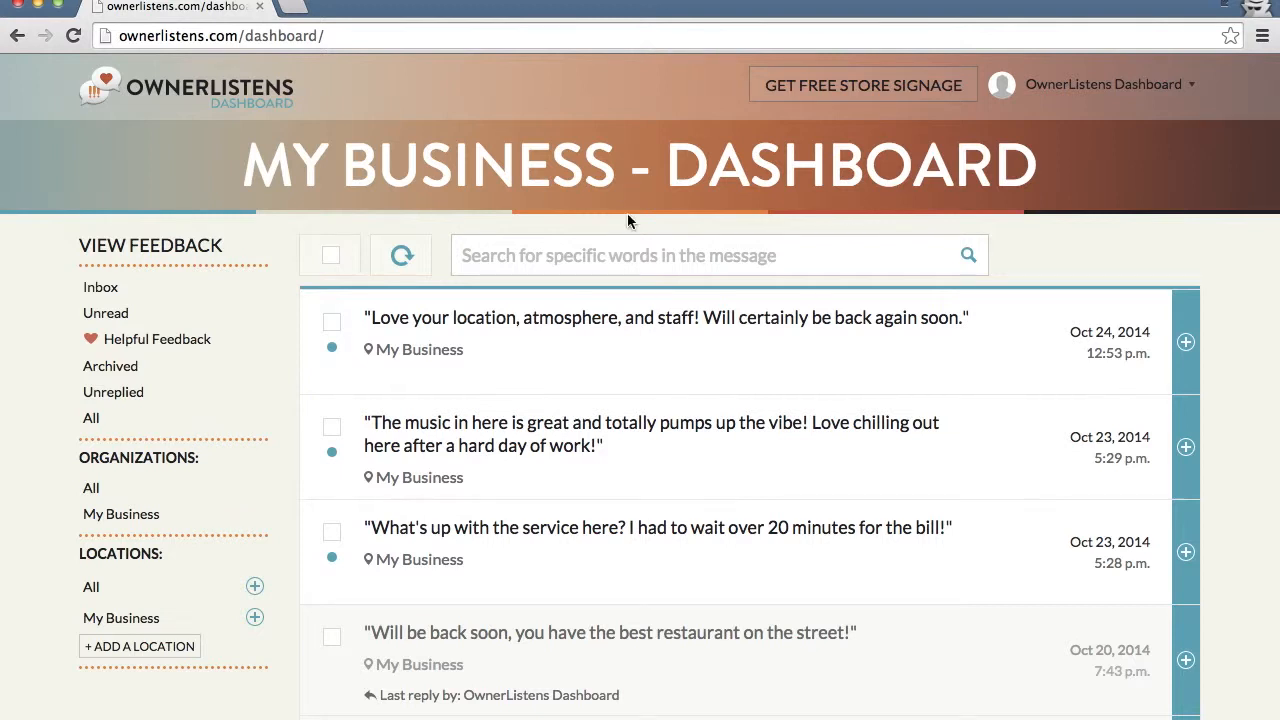
{"action": "mouse_move", "coordinate": [626, 318]}
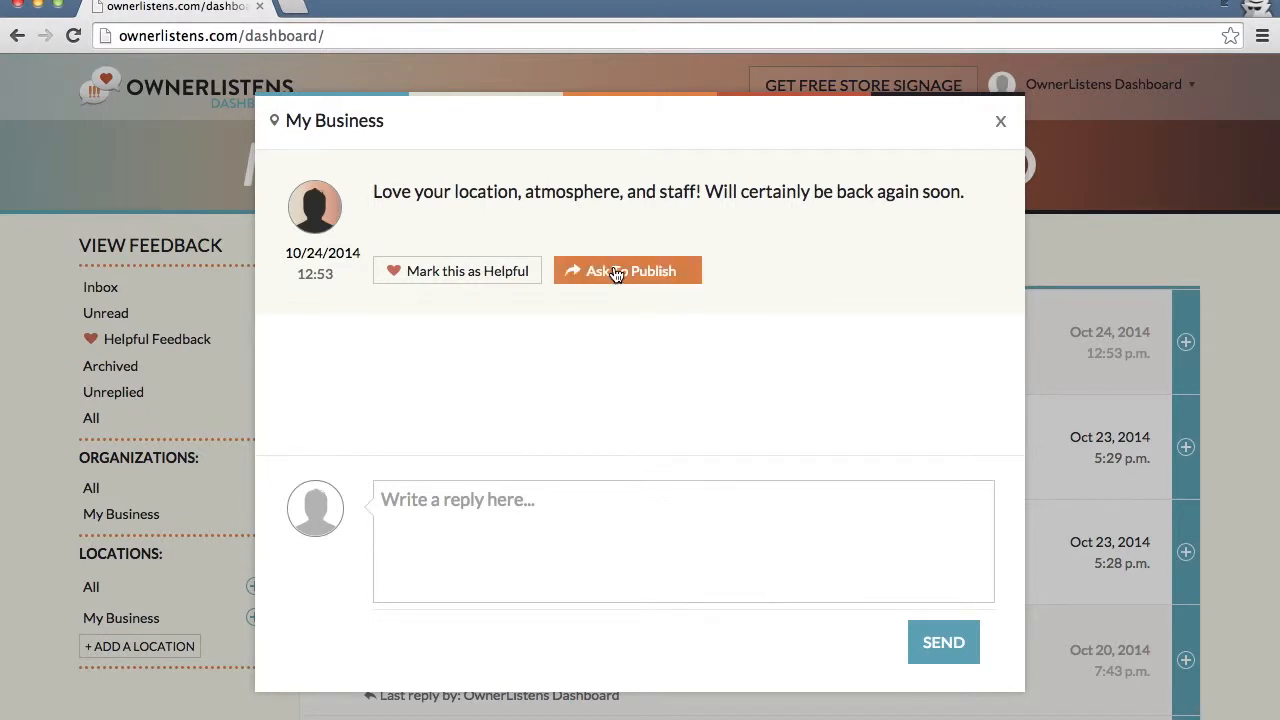
Request permission to publish the Oct 24 'Love your location, atmosphere, and staff!' feedback
{"action": "left_click", "coordinate": [627, 270]}
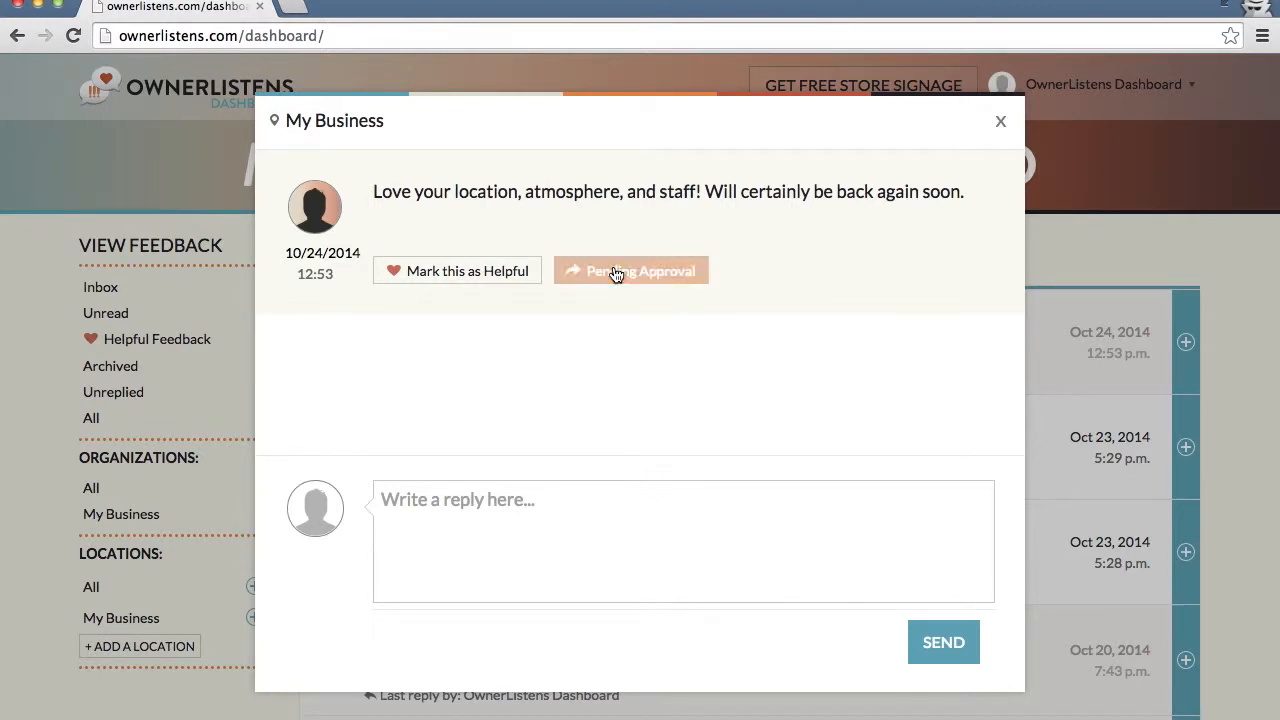
Send a thank-you reply ending 'looking forward to seeing you again!'
{"action": "type", "text": "Tha"}
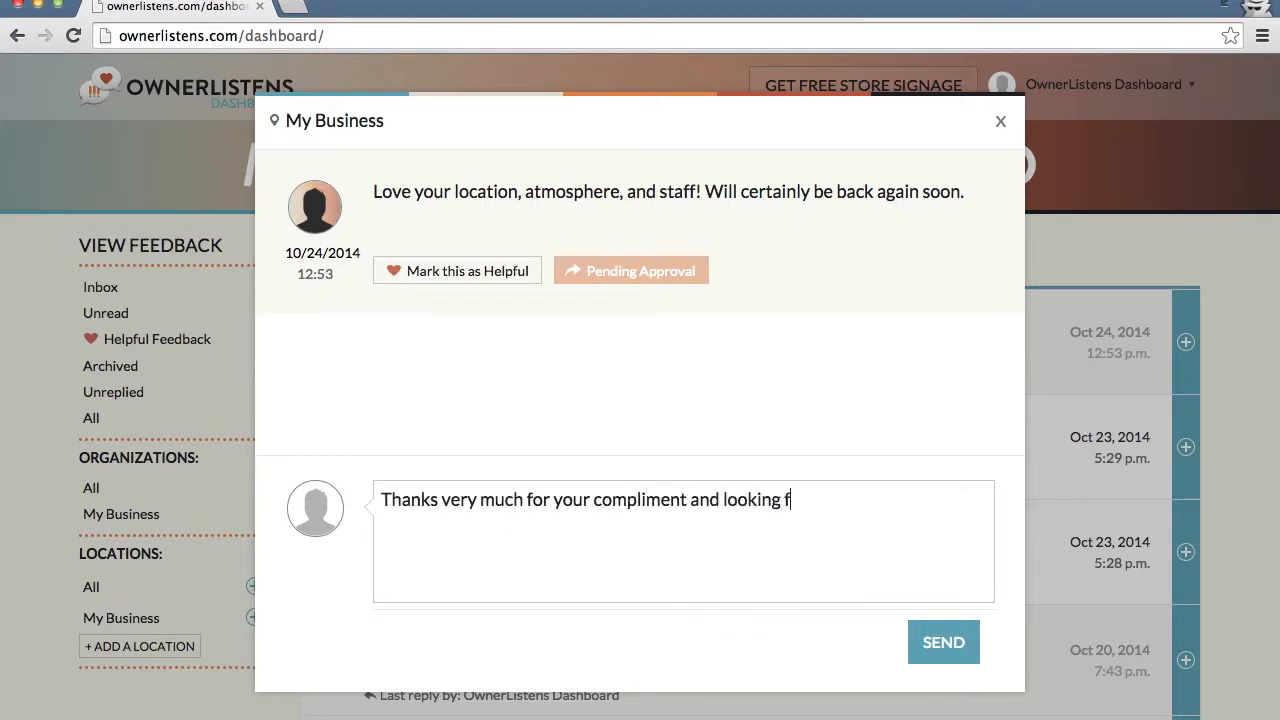
{"action": "type", "text": "orward to seeing you again!"}
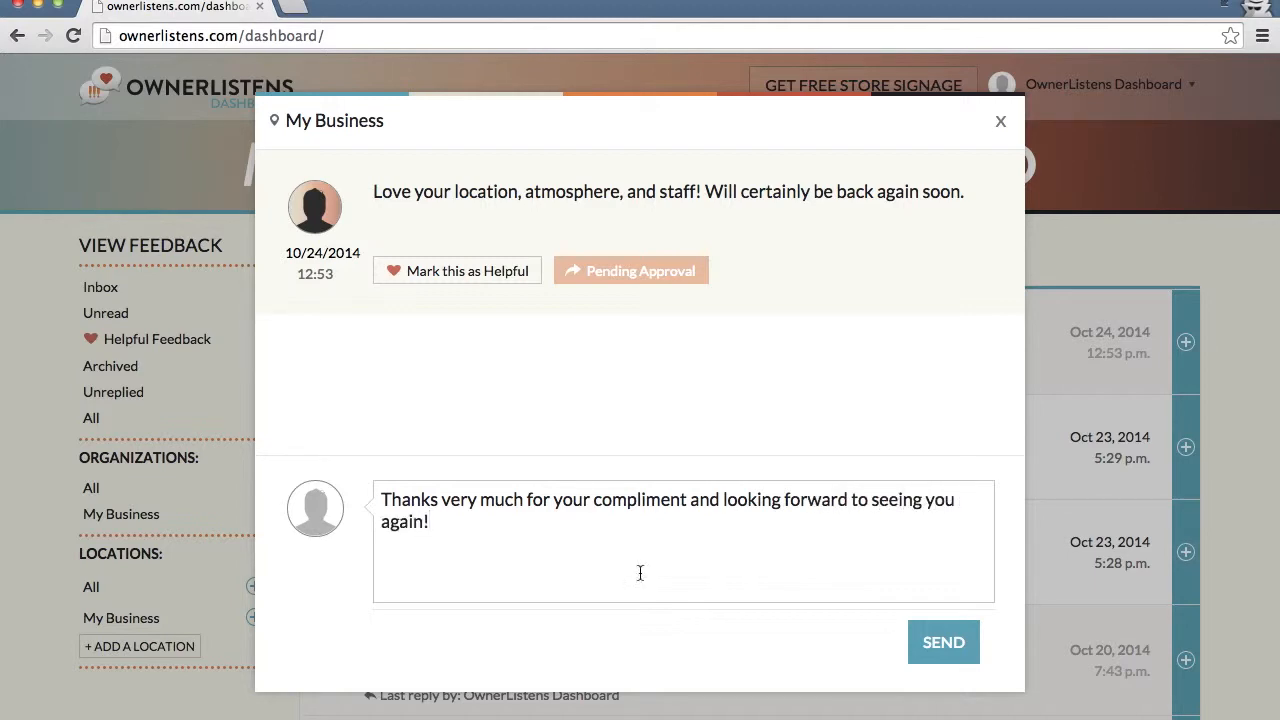
{"action": "left_click", "coordinate": [1000, 121]}
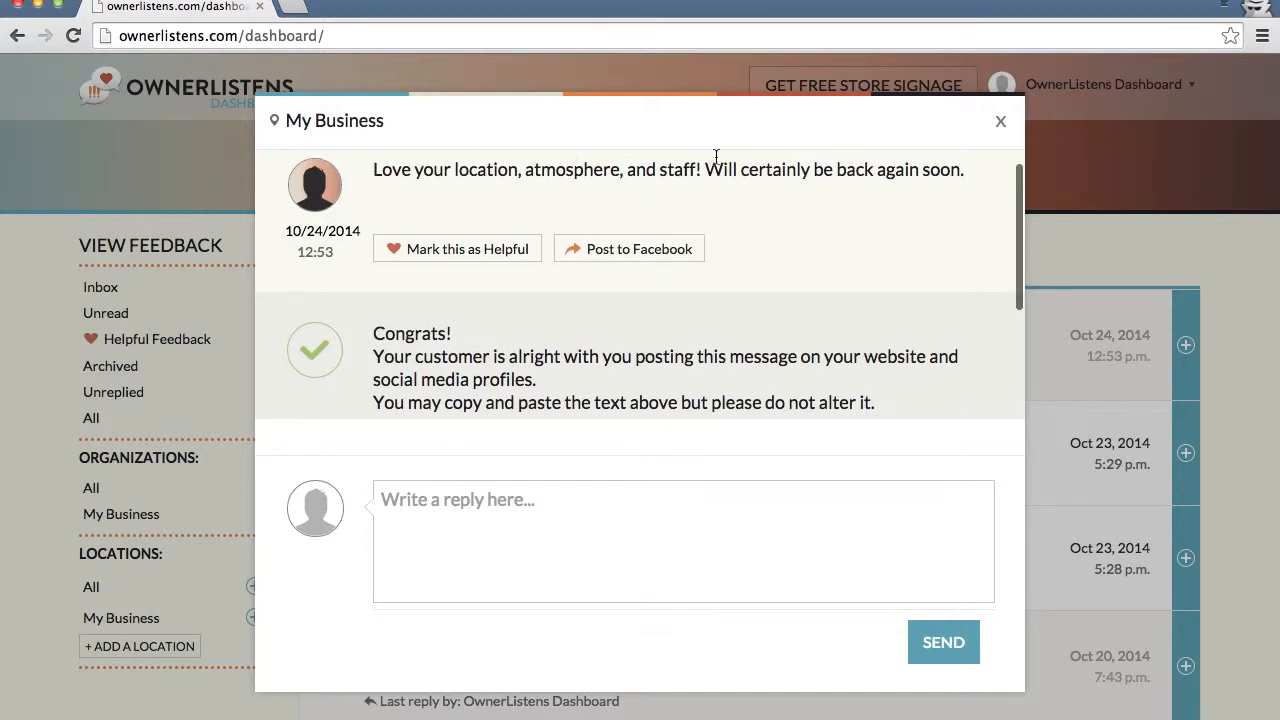
Select the entire approved Oct 24 customer quote for copying
{"action": "triple_click", "coordinate": [667, 169]}
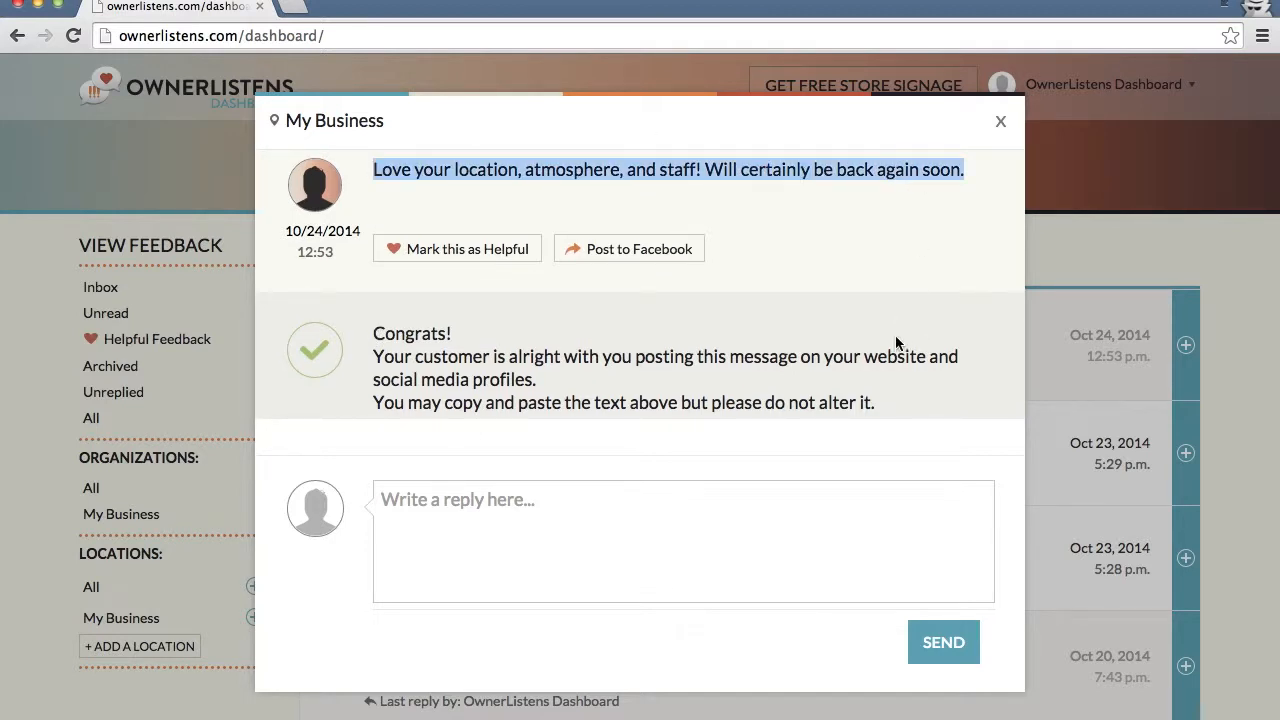